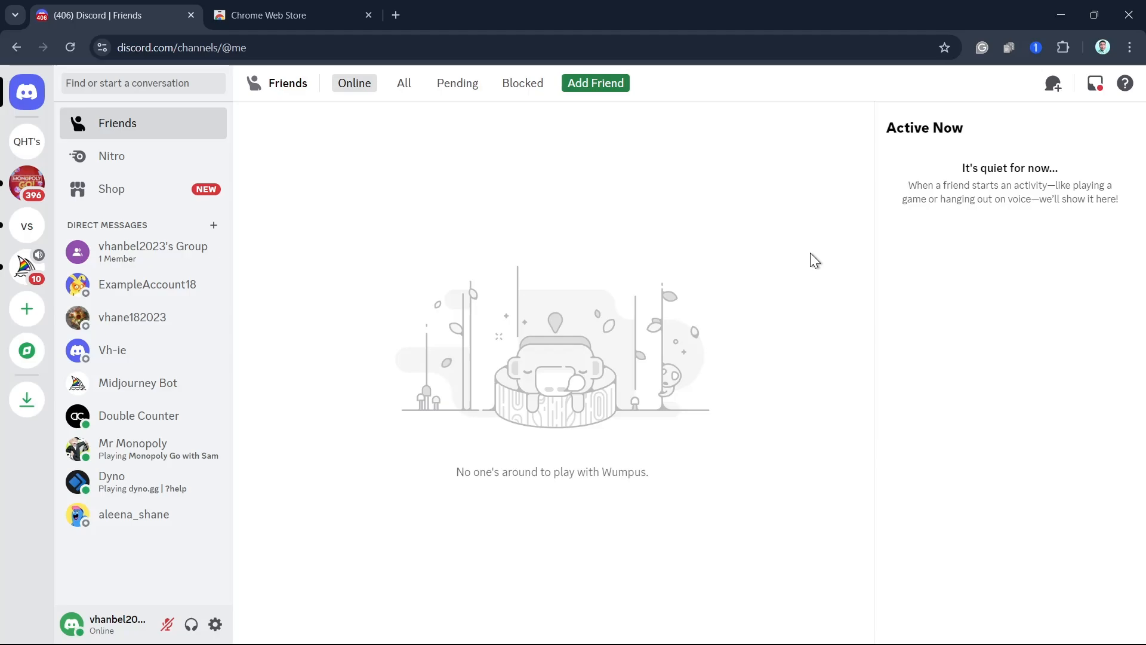
mouse_move(799, 289)
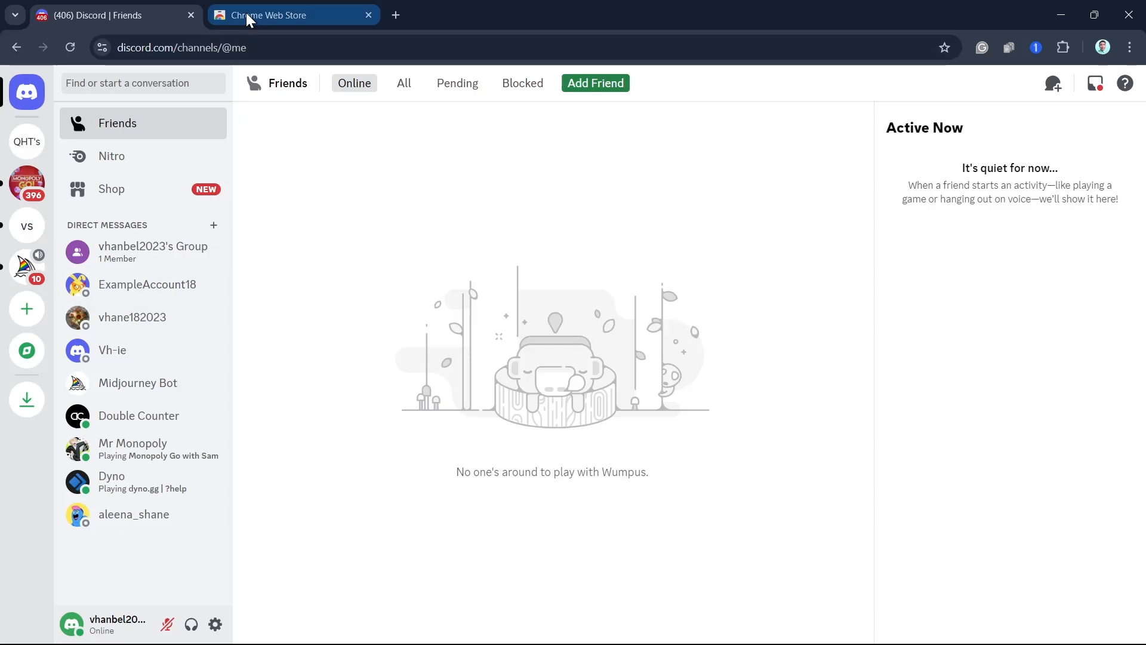
- Find Vencord Web in the Chrome Web Store, add it to Chrome, and return to Discord
click(285, 14)
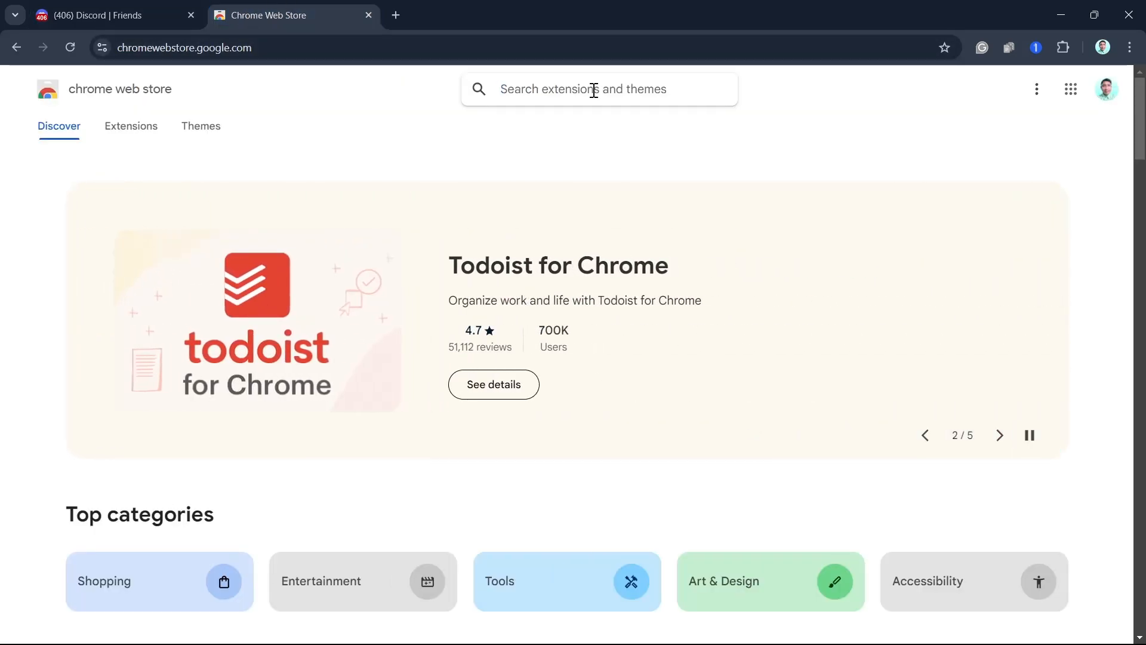
text(venco)
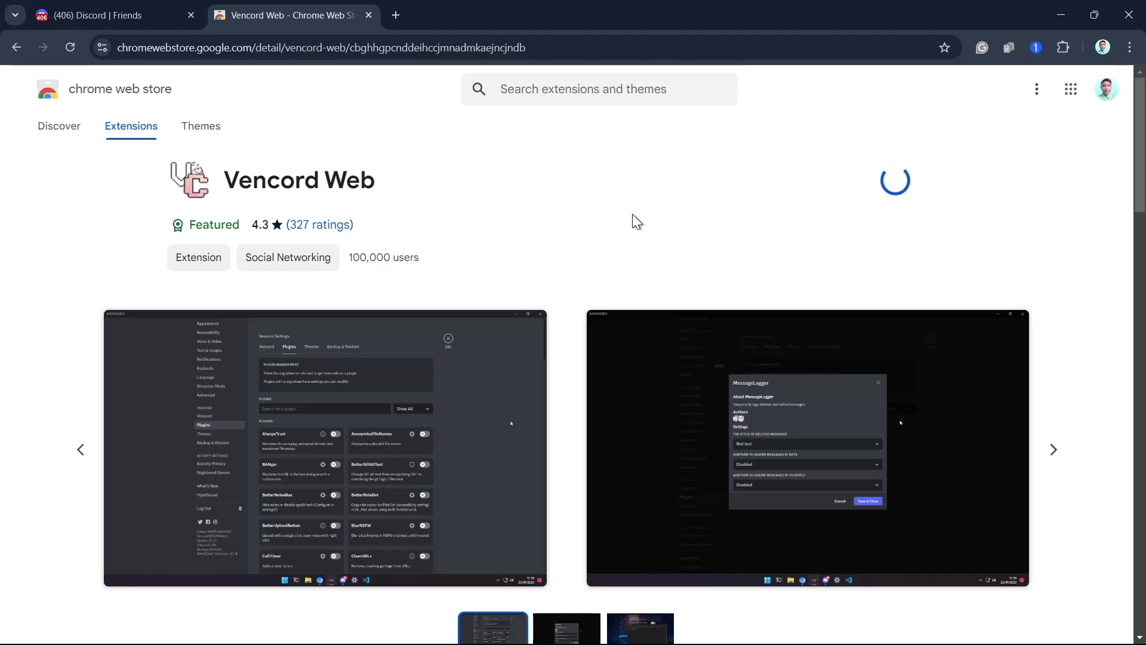
click(894, 180)
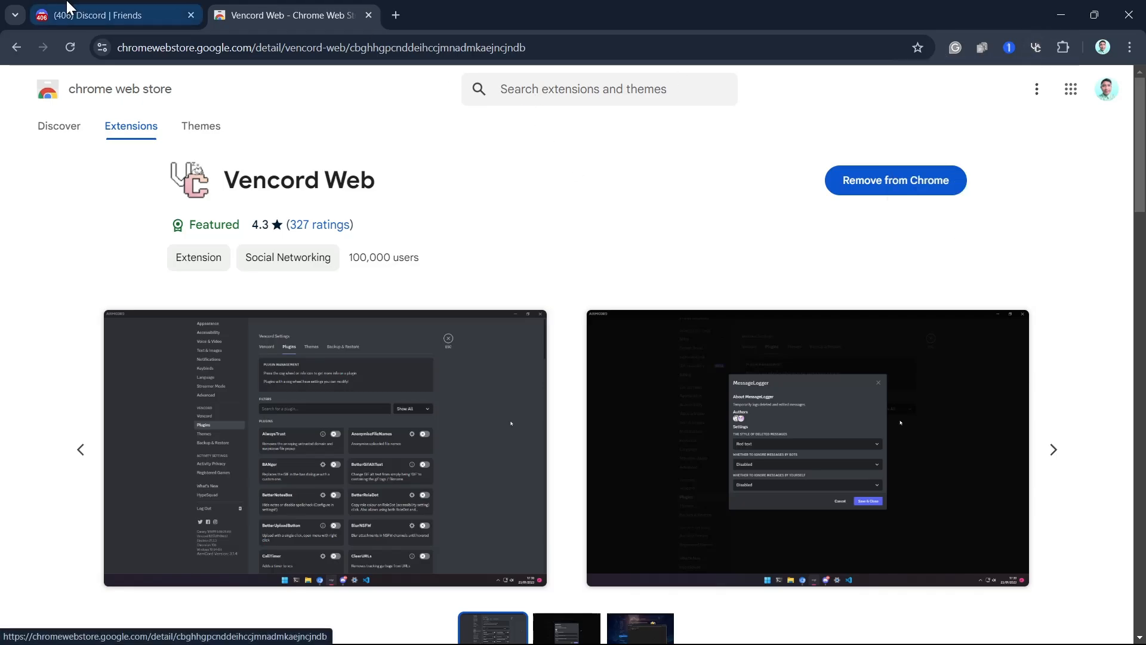
click(103, 15)
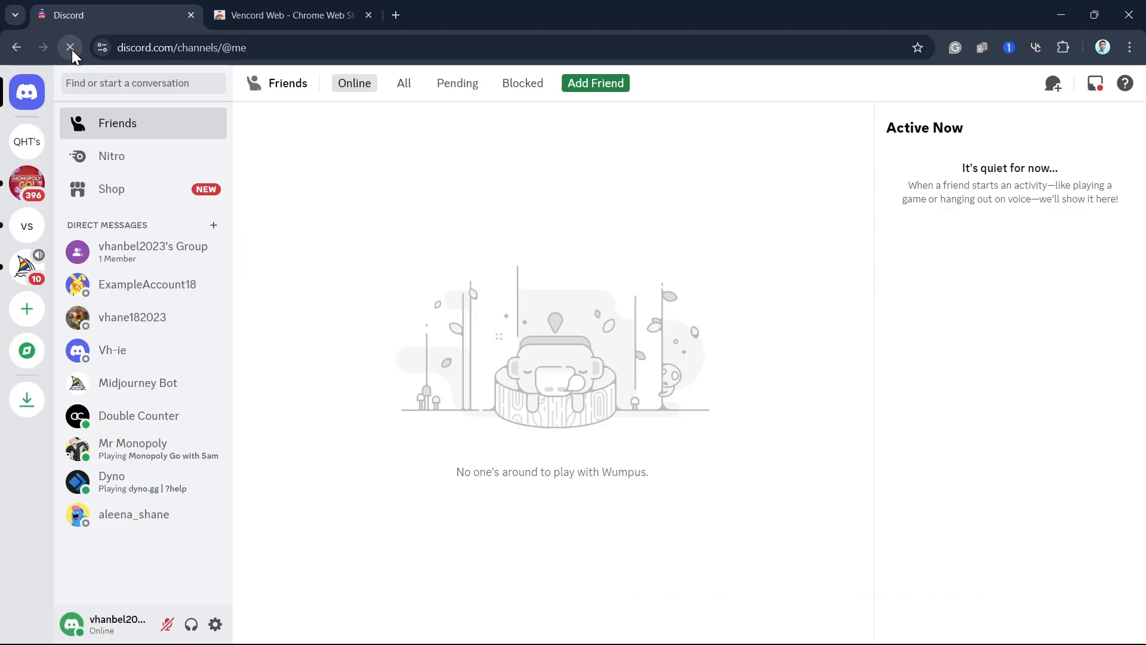
- Reload Discord so Vencord loads, then go to User Settings
click(69, 47)
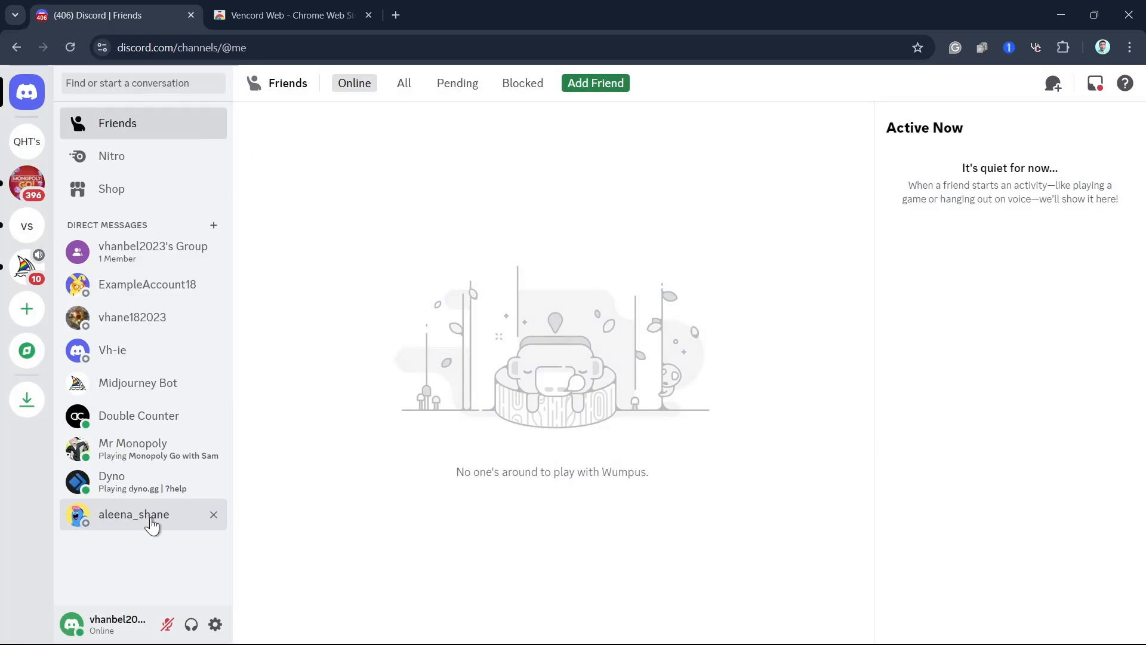
mouse_move(215, 624)
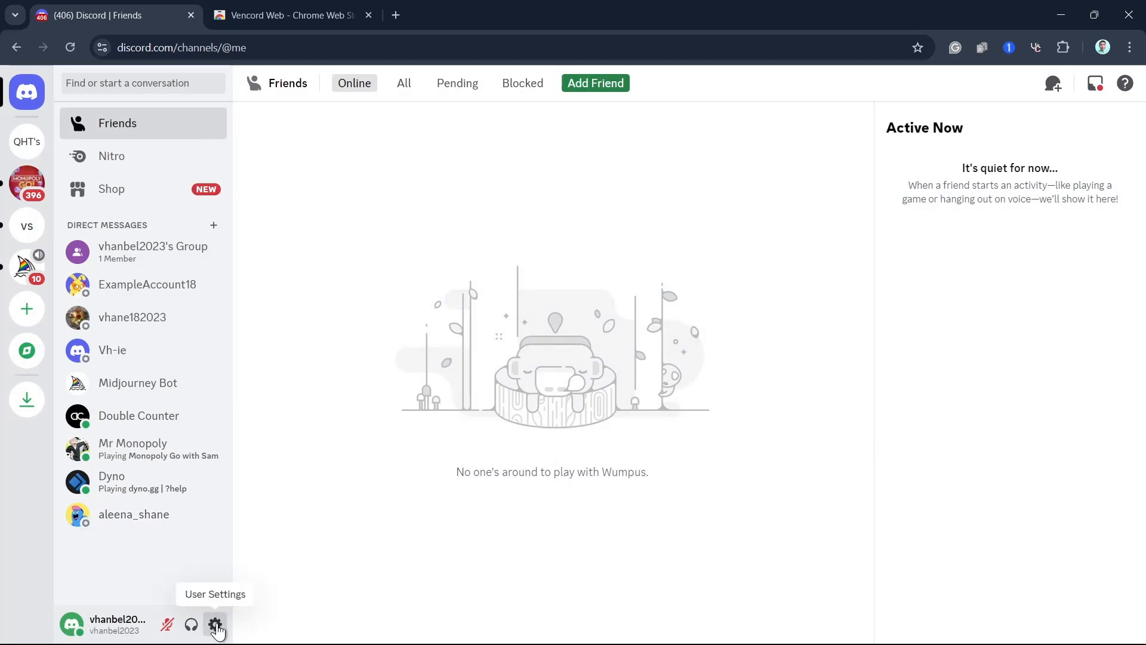
click(216, 625)
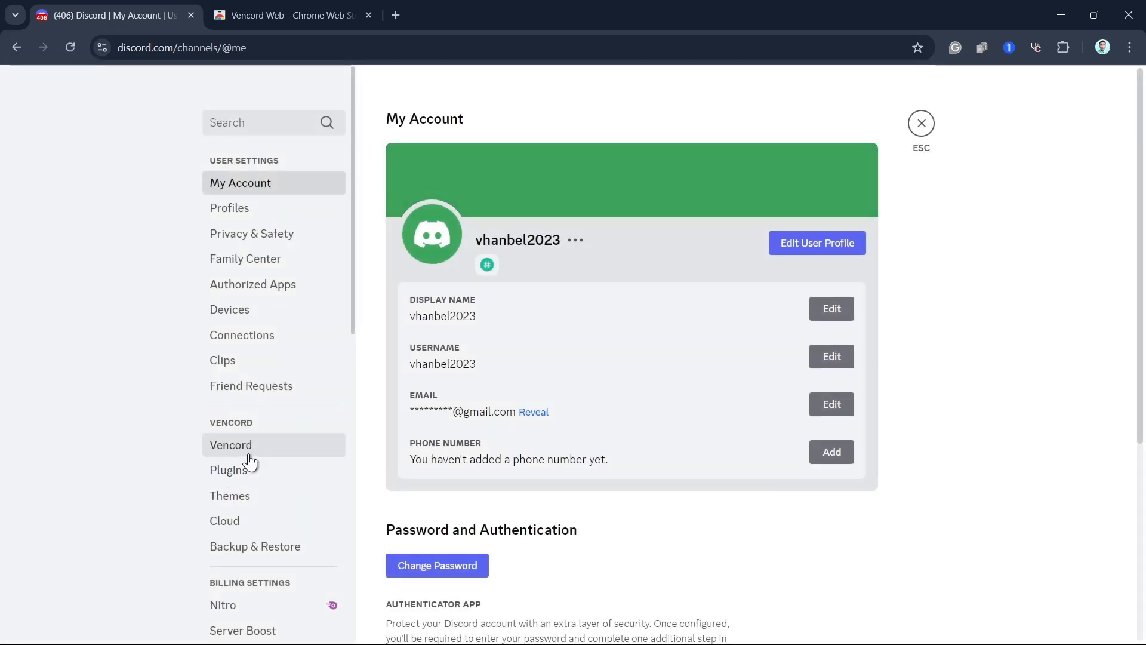
- In Vencord Plugins, search 'fake' and enable the FakeNitro plugin
click(229, 469)
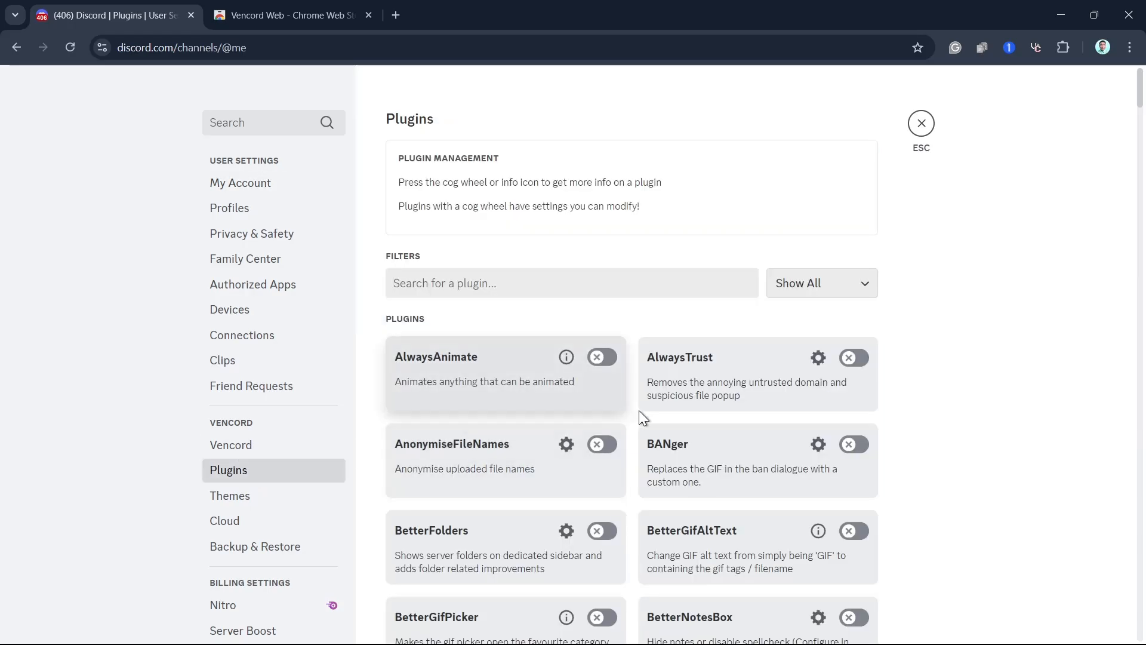
text(fa)
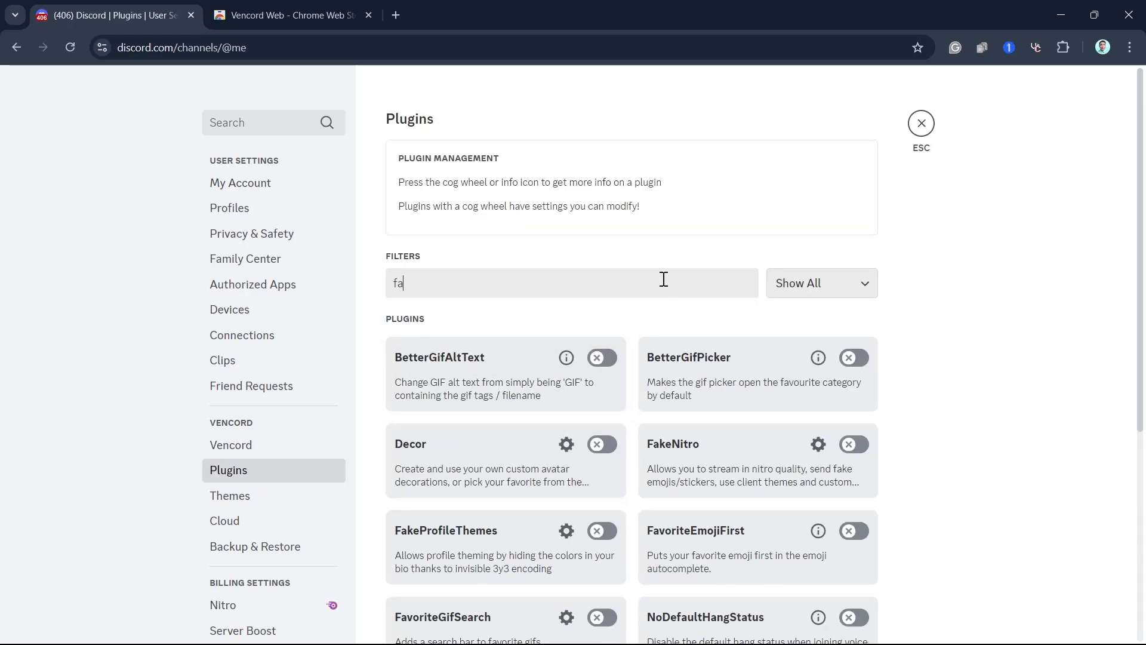
text(ke)
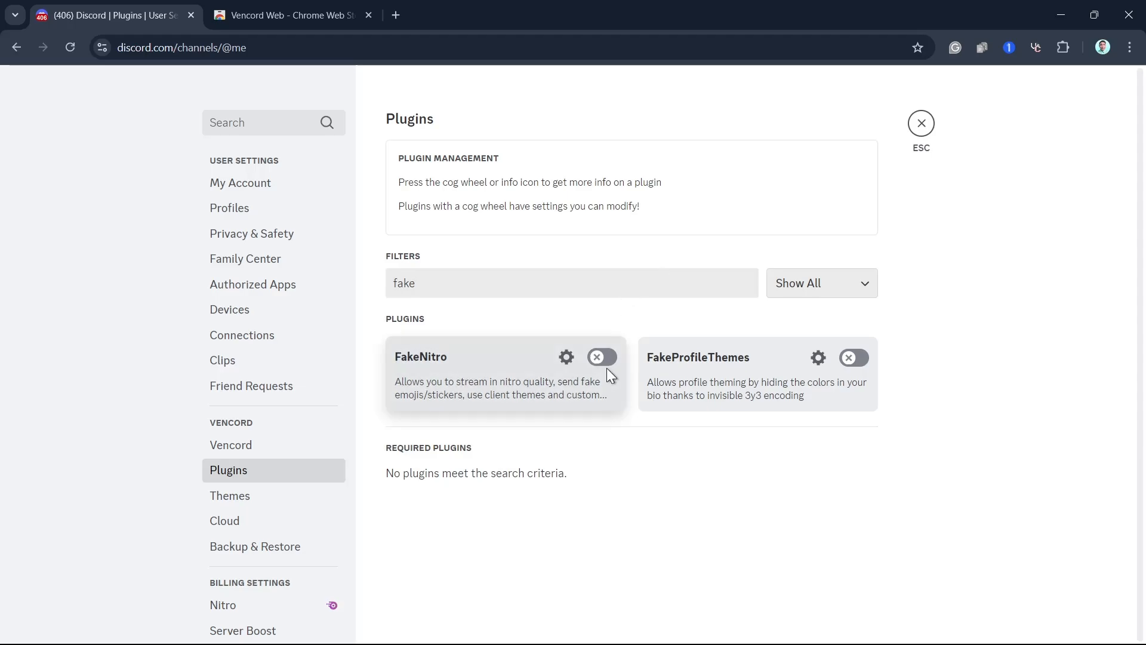
click(602, 358)
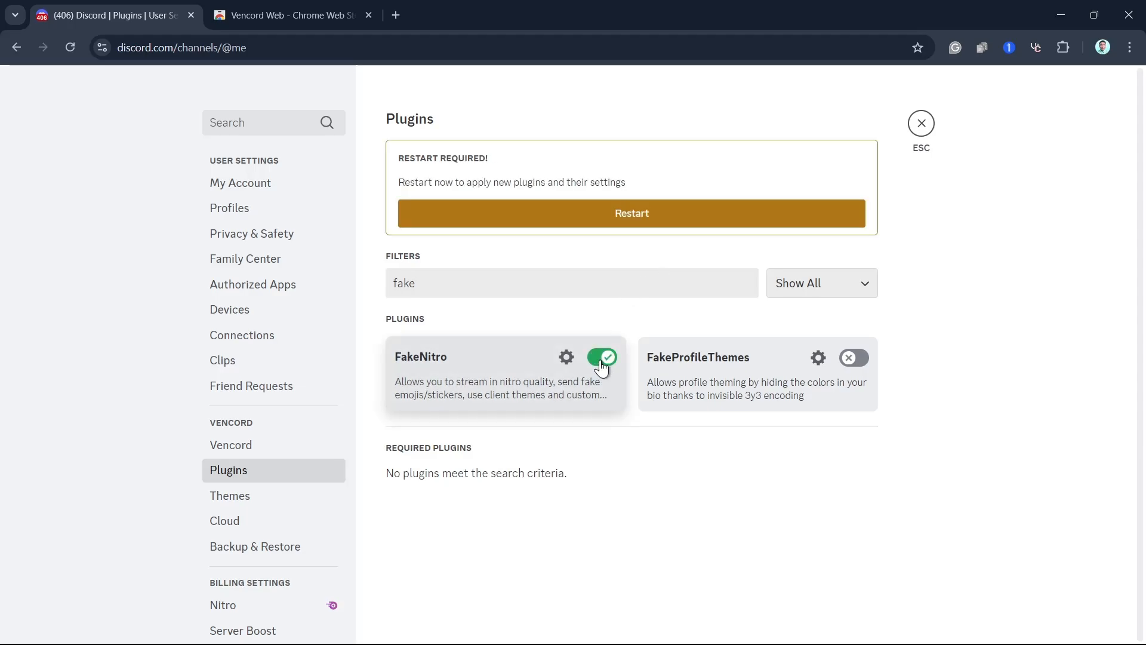
mouse_move(453, 194)
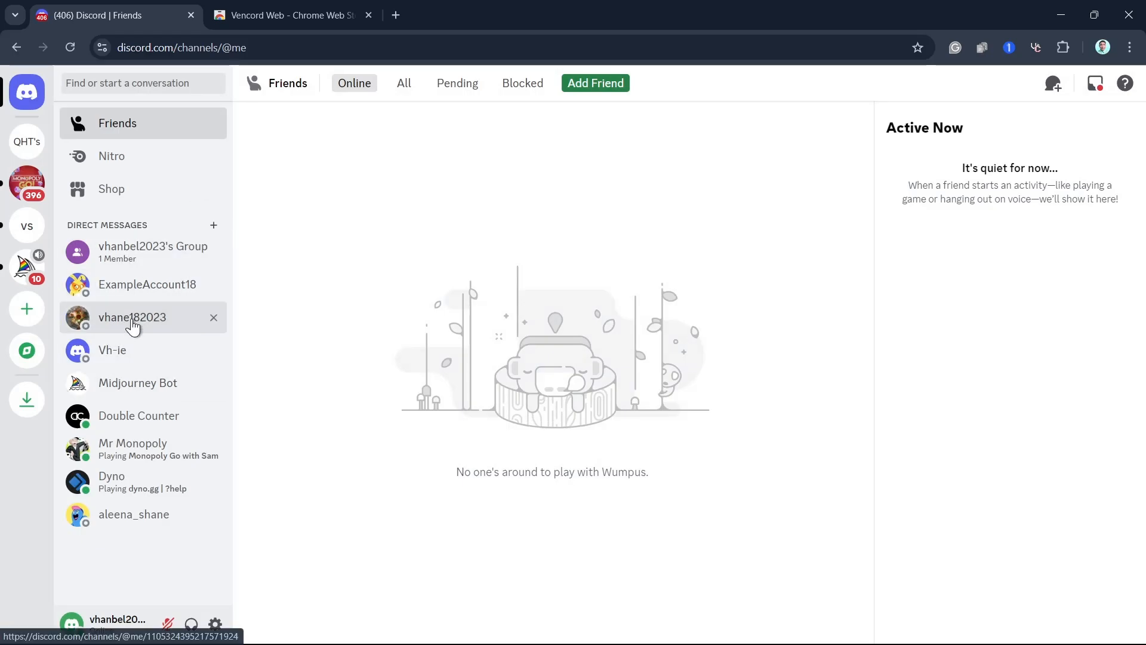
click(132, 316)
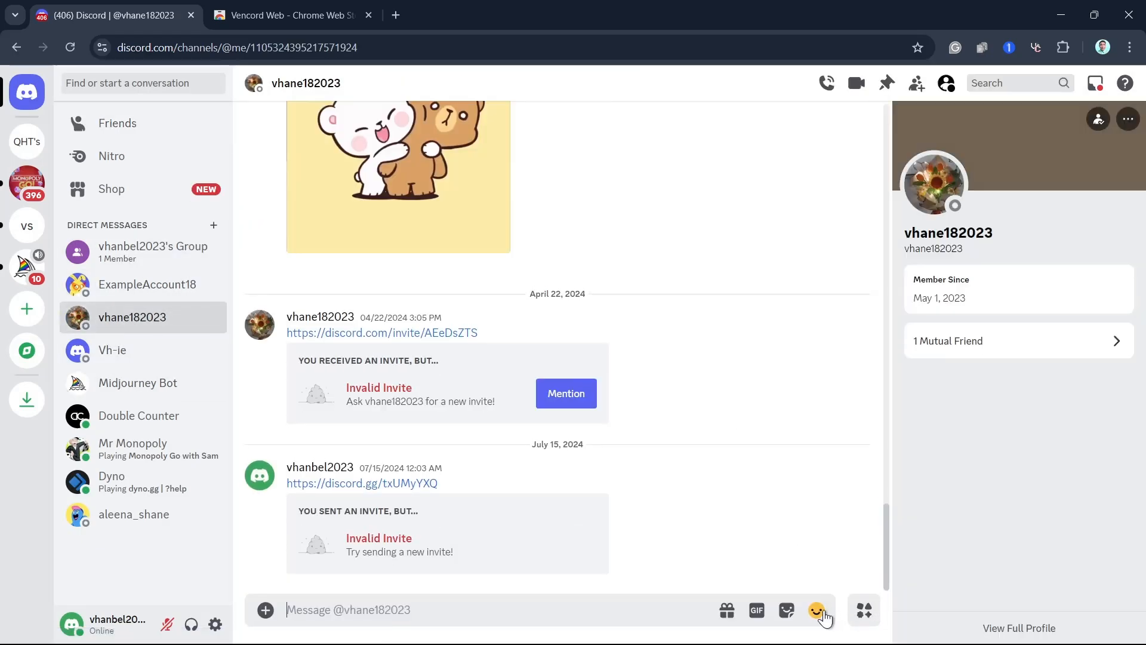
click(817, 610)
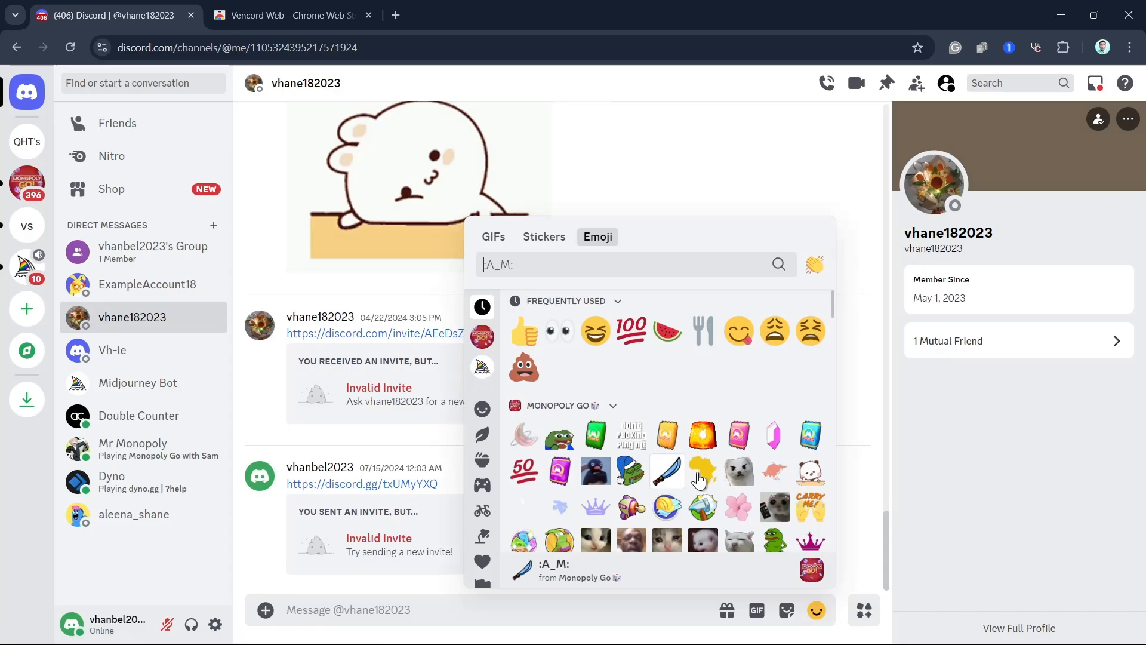